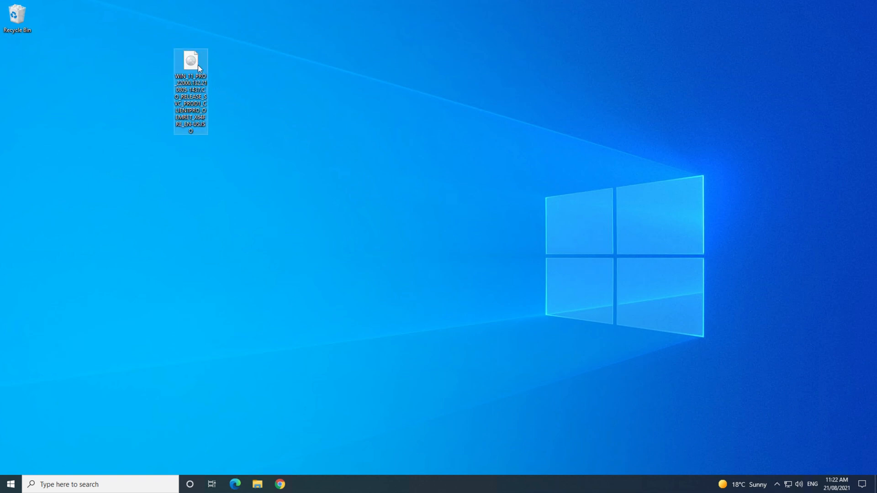
pyautogui.moveTo(193, 61)
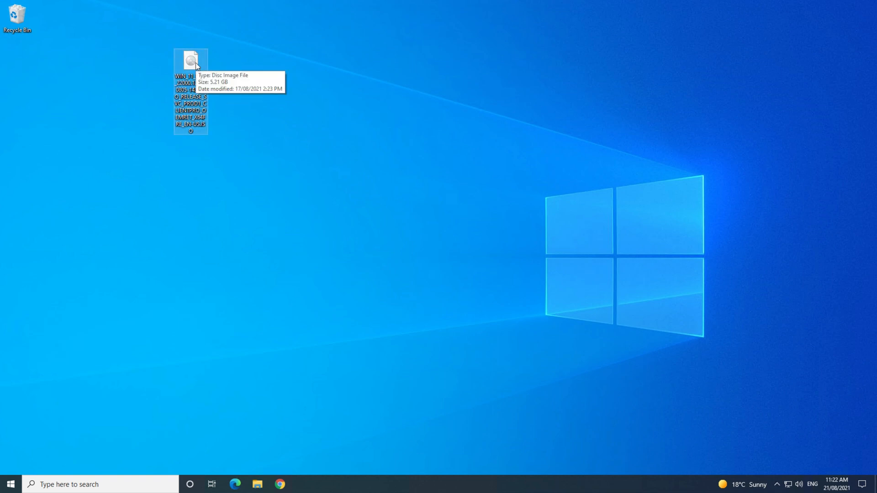
# Step: Mount the Windows 11 disc image from the desktop and launch setup.exe from the mounted drive
pyautogui.doubleClick(190, 60)
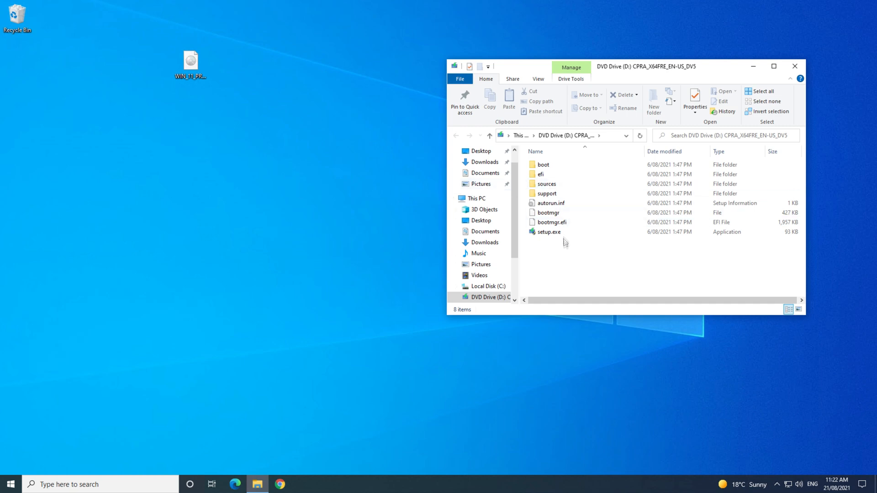
pyautogui.click(549, 231)
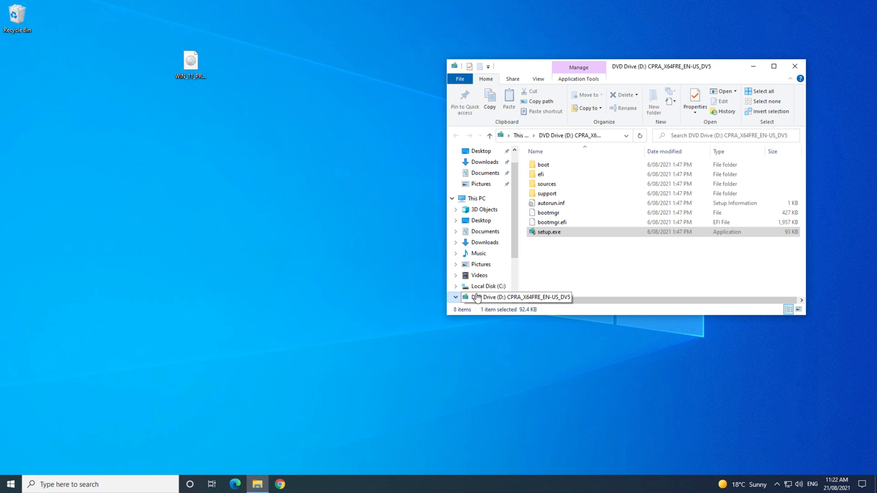
pyautogui.doubleClick(549, 231)
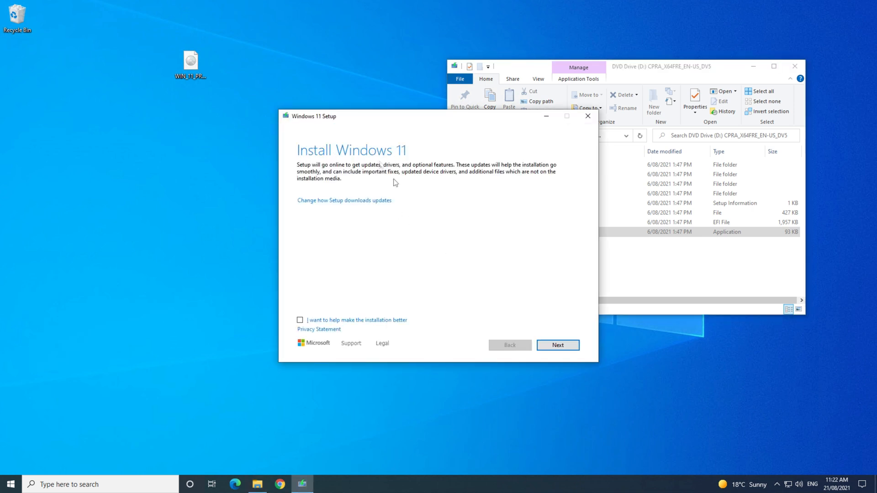
pyautogui.moveTo(588, 116)
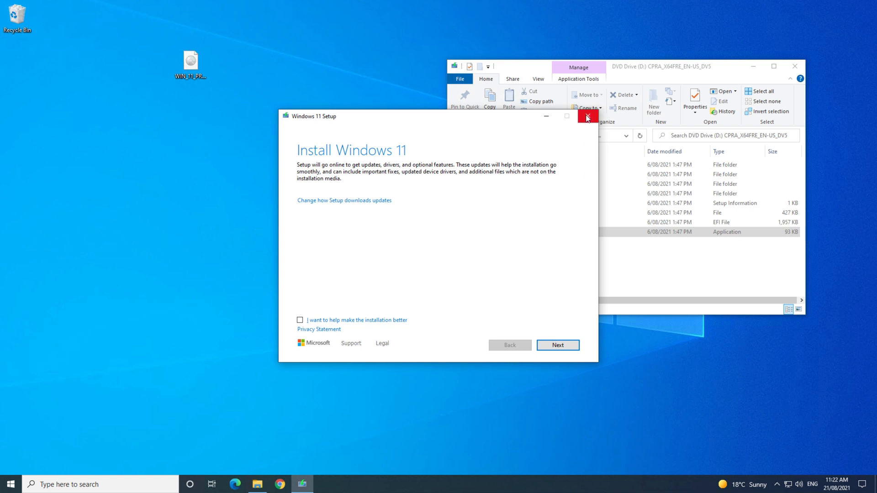
# Step: Cancel Windows 11 Setup and close the mounted drive's folder window
pyautogui.click(588, 116)
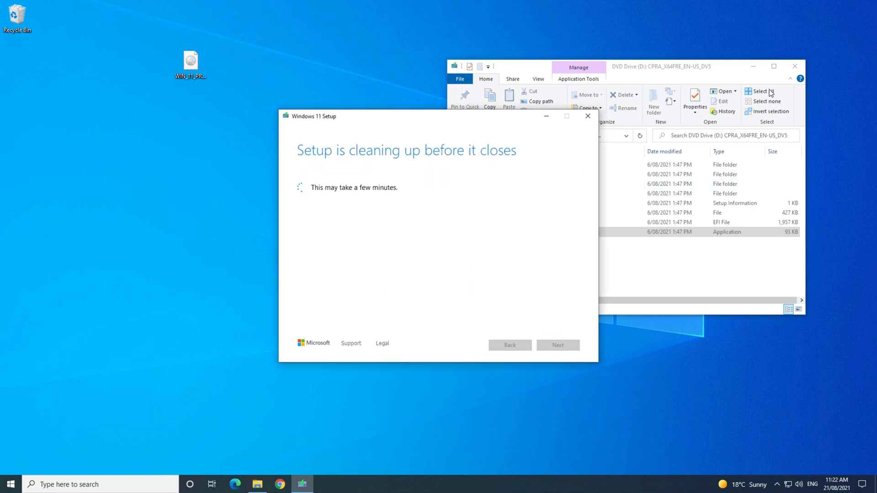
pyautogui.moveTo(794, 66)
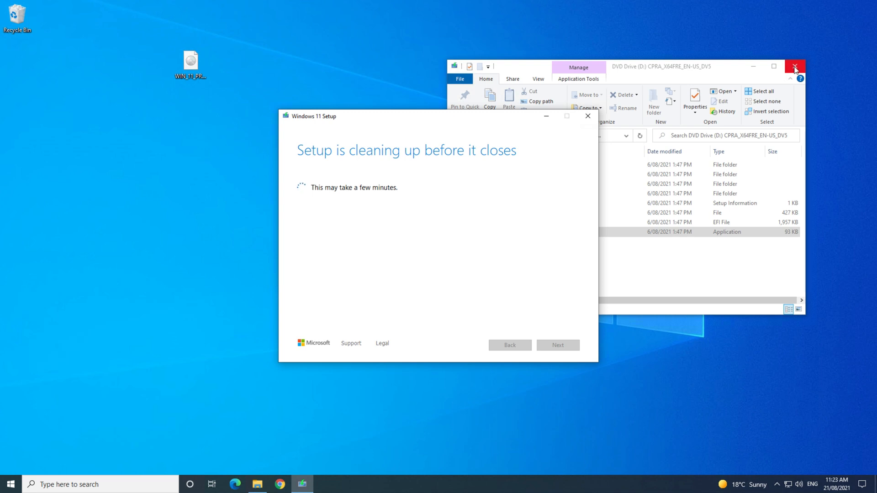
pyautogui.click(794, 67)
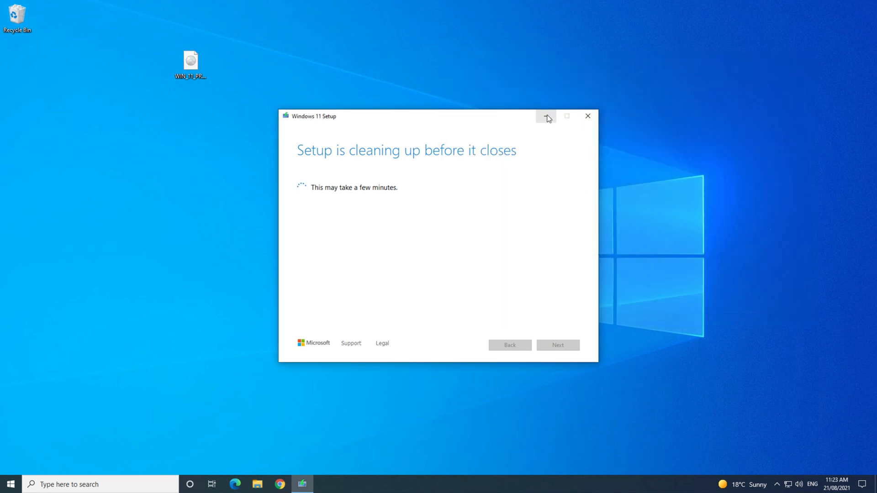
# Step: Maximize Chrome on 123myit.com and scroll the downloads page to the Windows 11 Preview ISO links
pyautogui.click(587, 116)
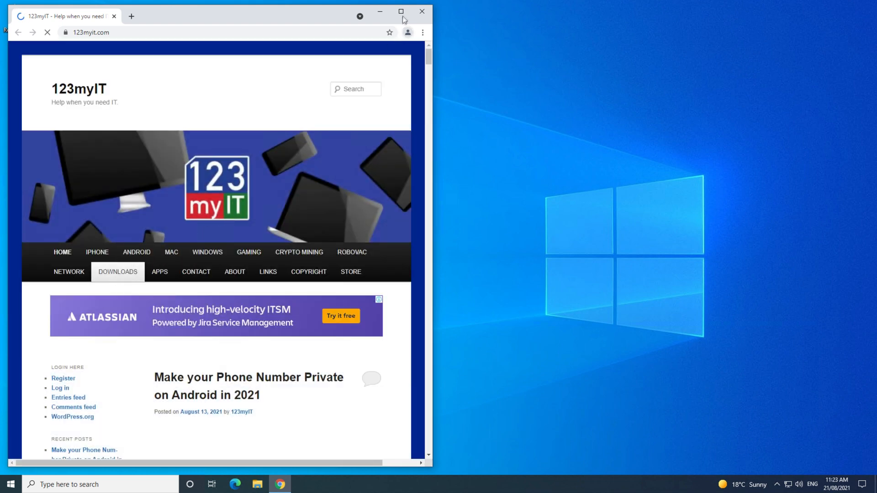
pyautogui.click(118, 272)
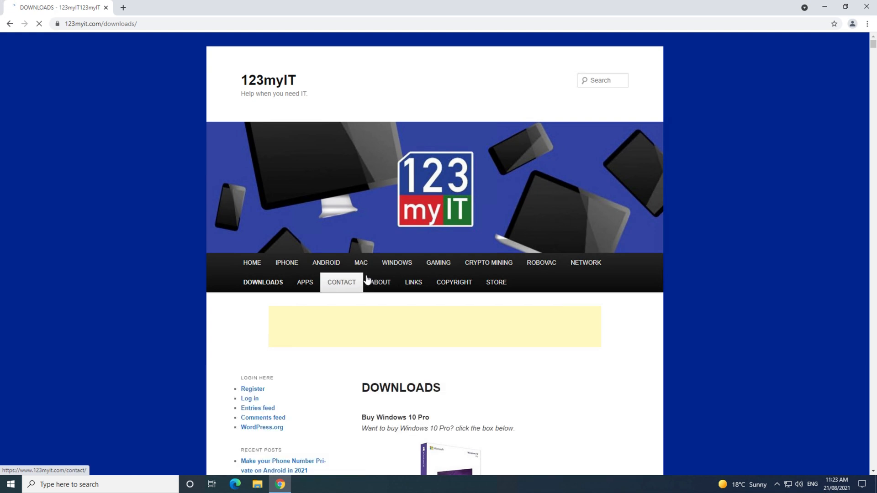
pyautogui.scroll(-3)
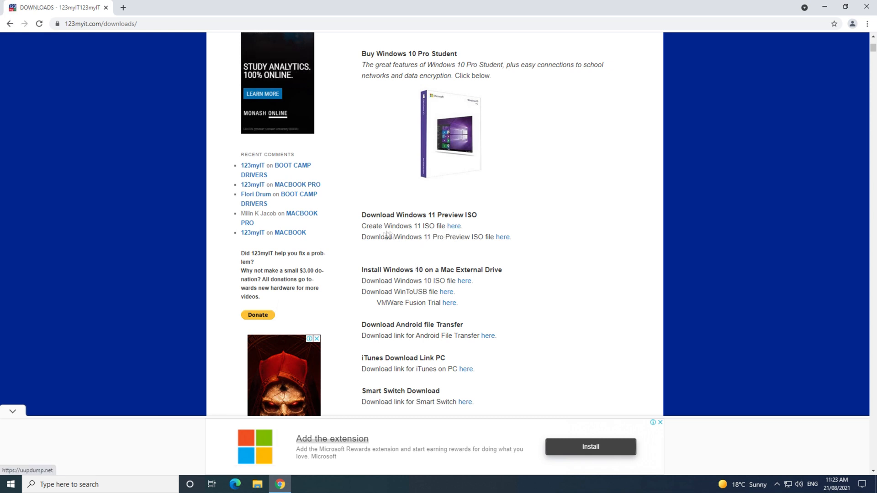
pyautogui.moveTo(454, 227)
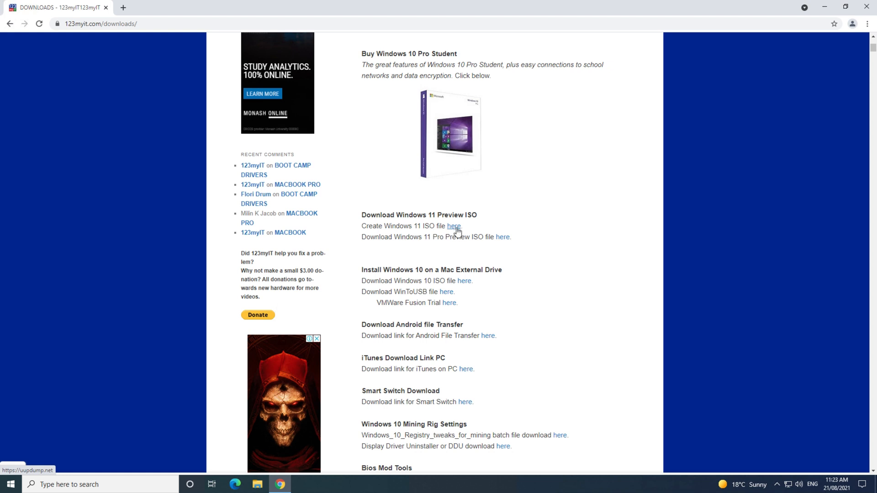
# Step: Reach UUP dump's Cumulative Update for Windows 11 22000.160 amd64 and keep English (United States)
pyautogui.click(454, 226)
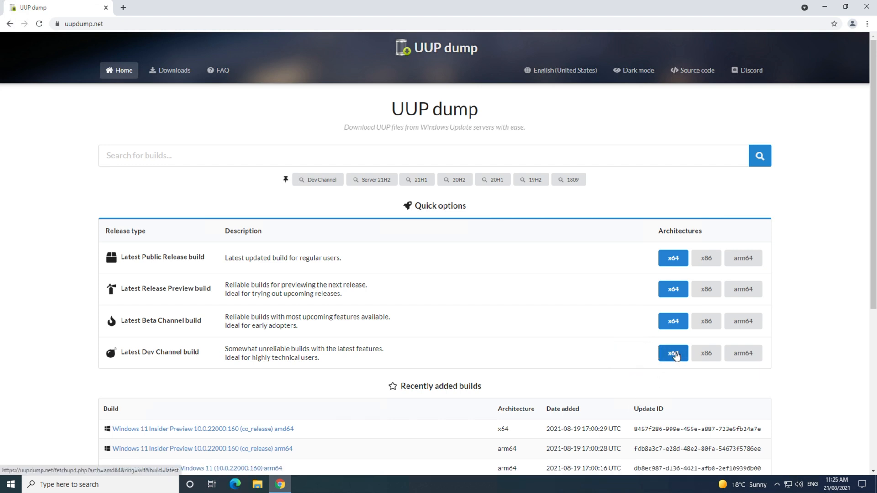
pyautogui.click(673, 353)
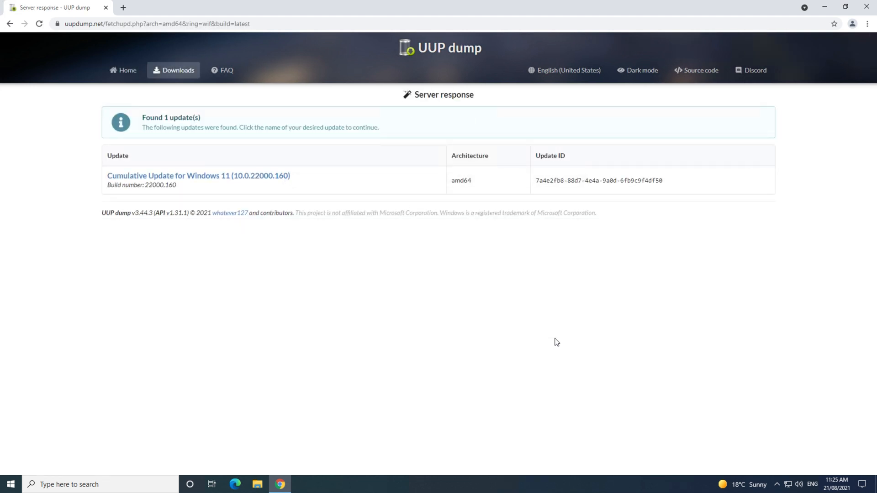
pyautogui.moveTo(274, 184)
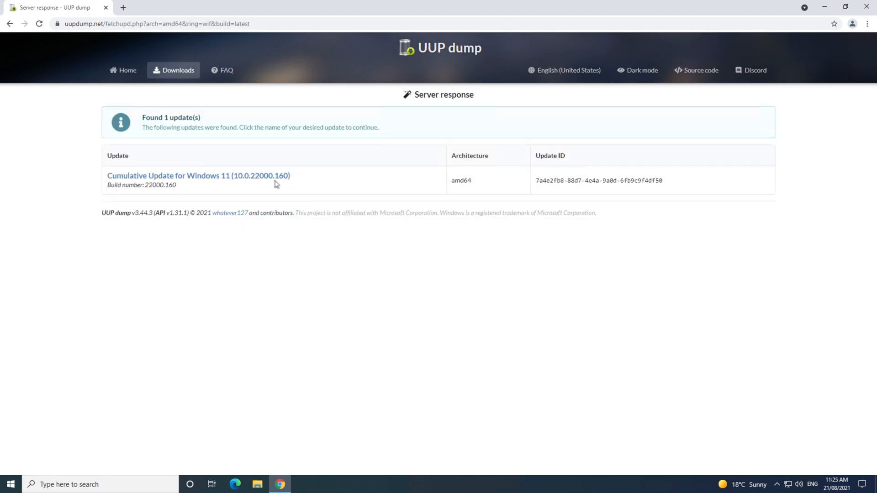
pyautogui.moveTo(258, 180)
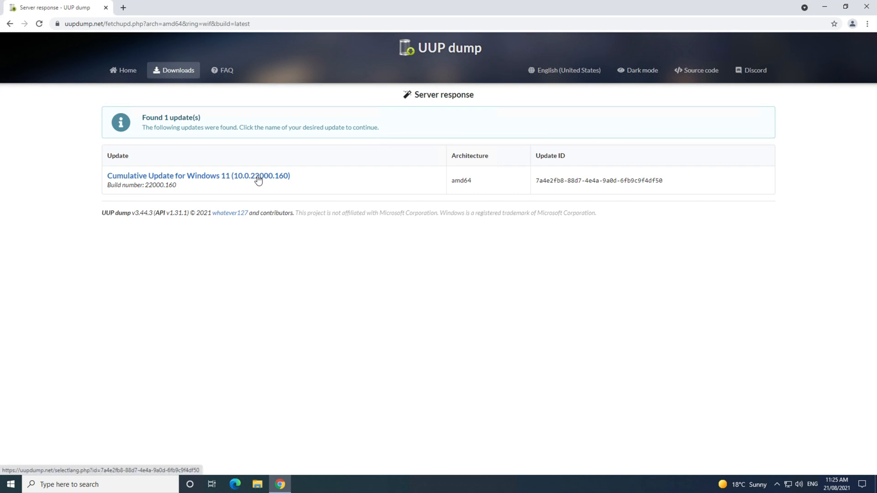
pyautogui.click(198, 175)
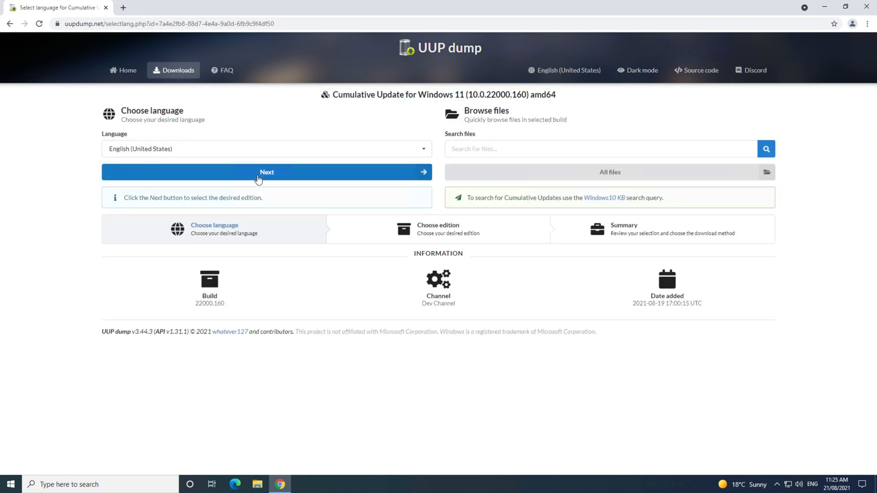
pyautogui.click(267, 172)
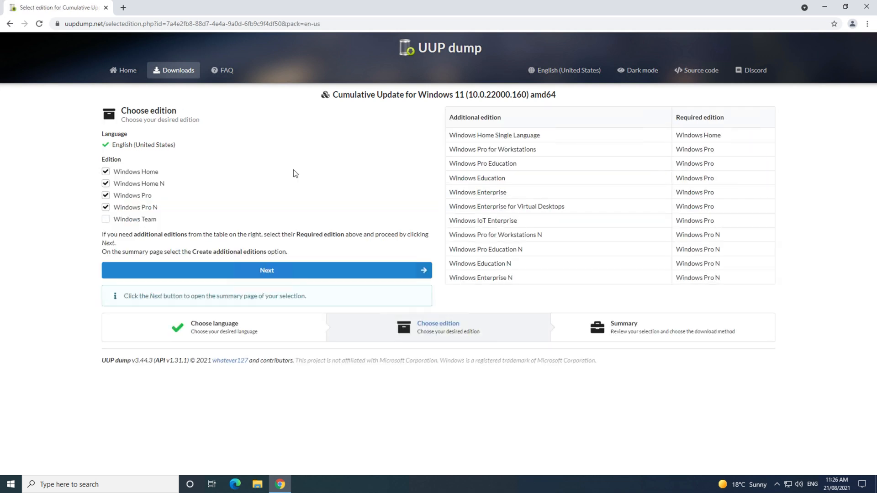
pyautogui.moveTo(375, 140)
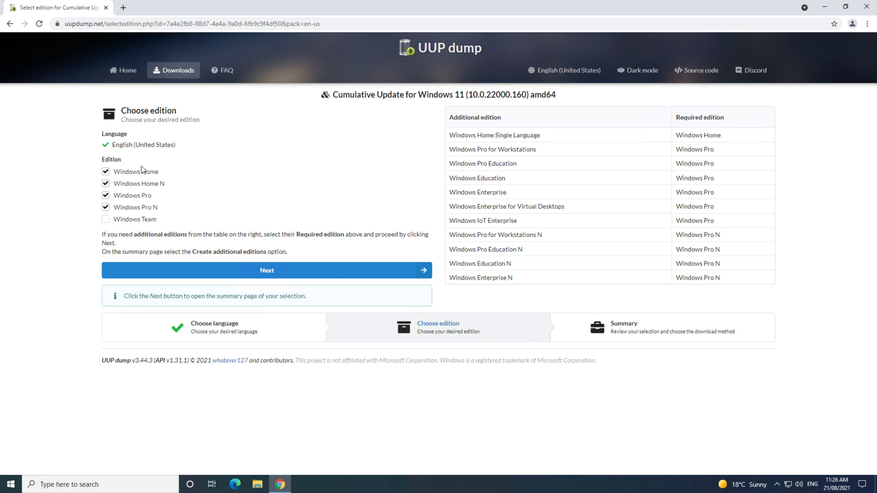
pyautogui.moveTo(111, 192)
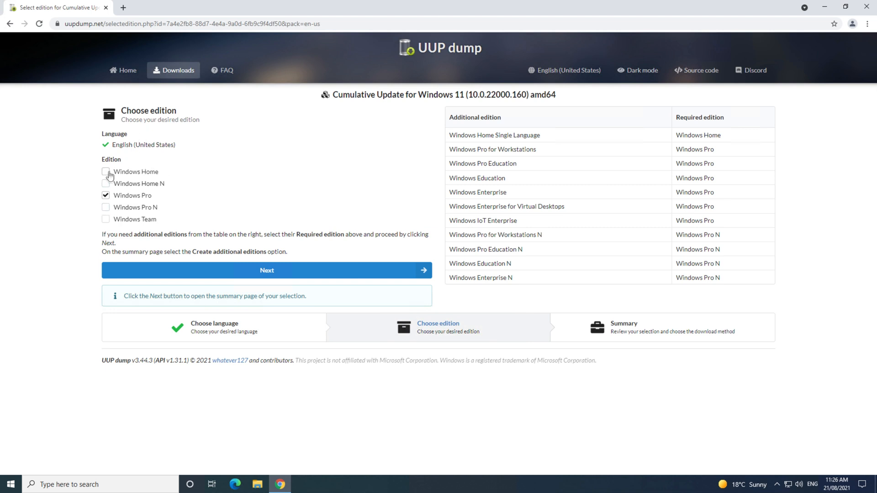
# Step: Untick Windows Pro so only the Windows Home edition is selected, and continue
pyautogui.click(106, 196)
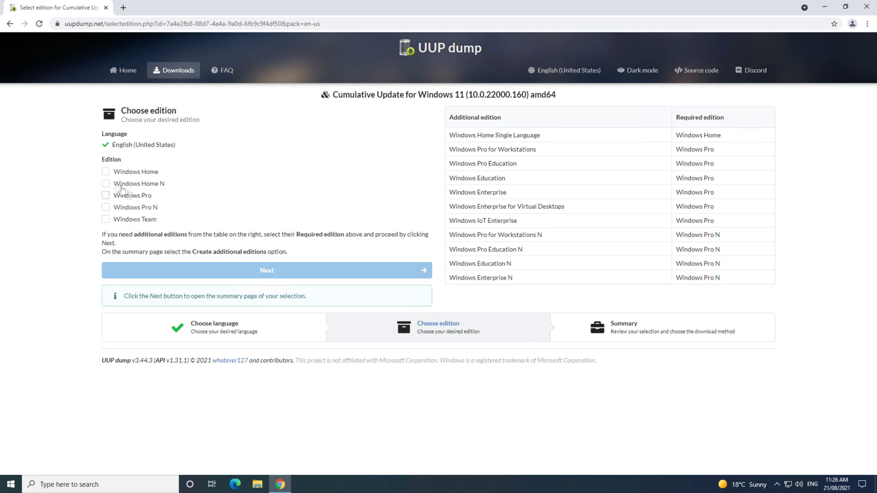
pyautogui.click(105, 172)
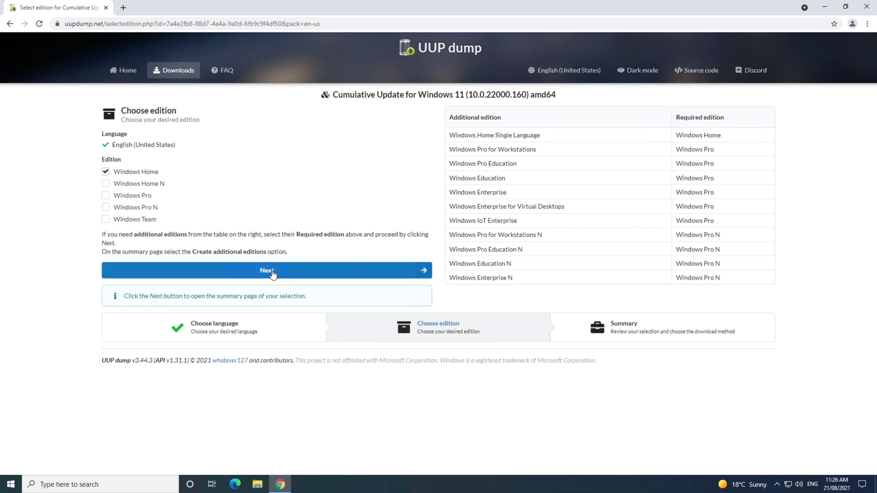
pyautogui.click(266, 270)
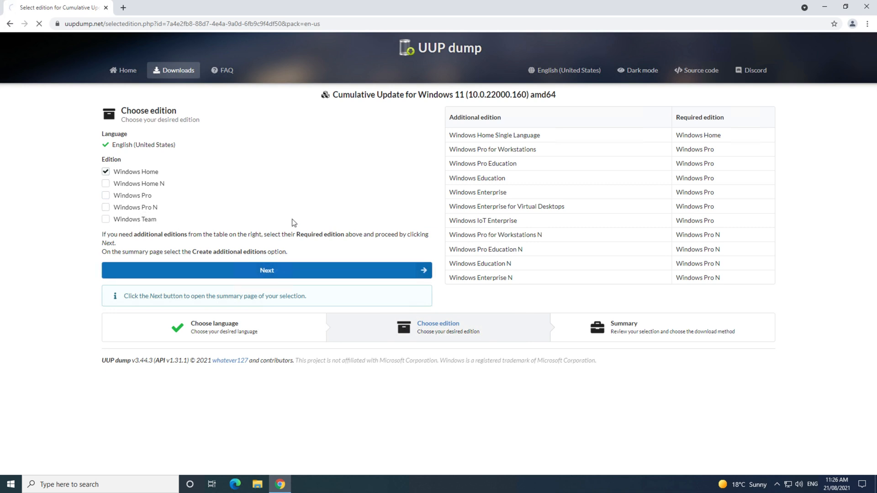
# Step: Keep 'Download and convert to ISO', create the download package and set the zip to open when done
pyautogui.click(267, 270)
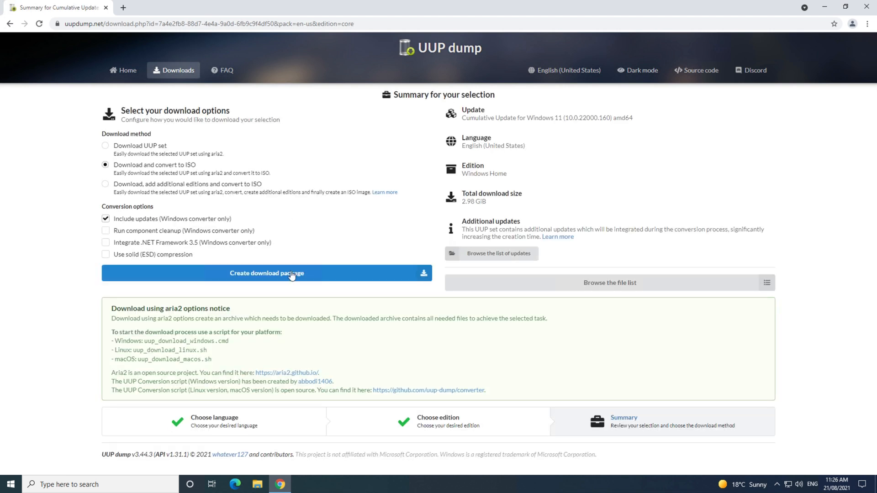
pyautogui.click(266, 274)
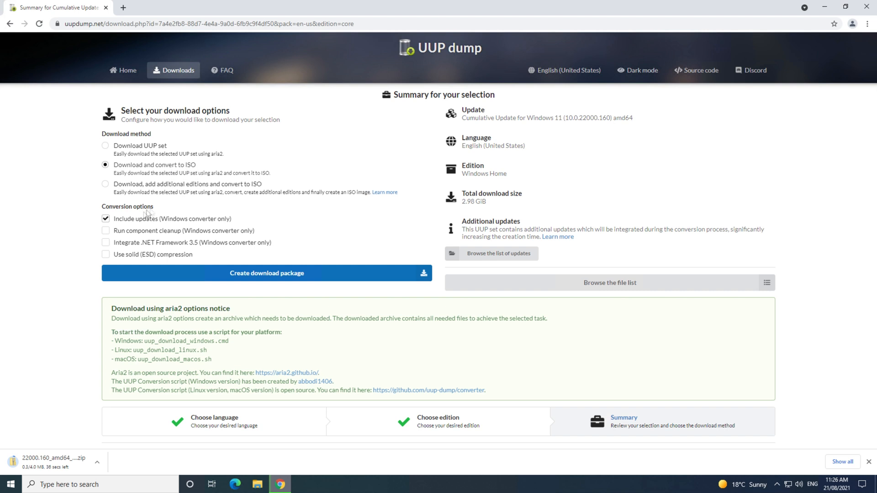
pyautogui.moveTo(272, 280)
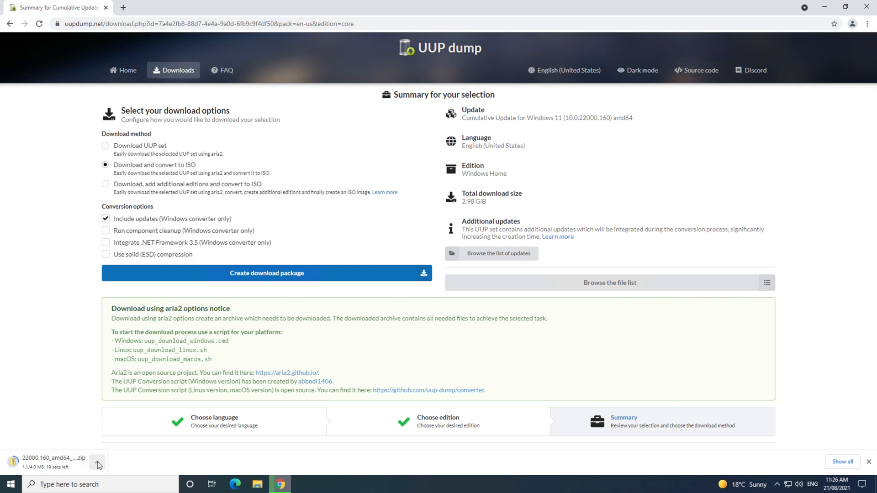
pyautogui.click(97, 462)
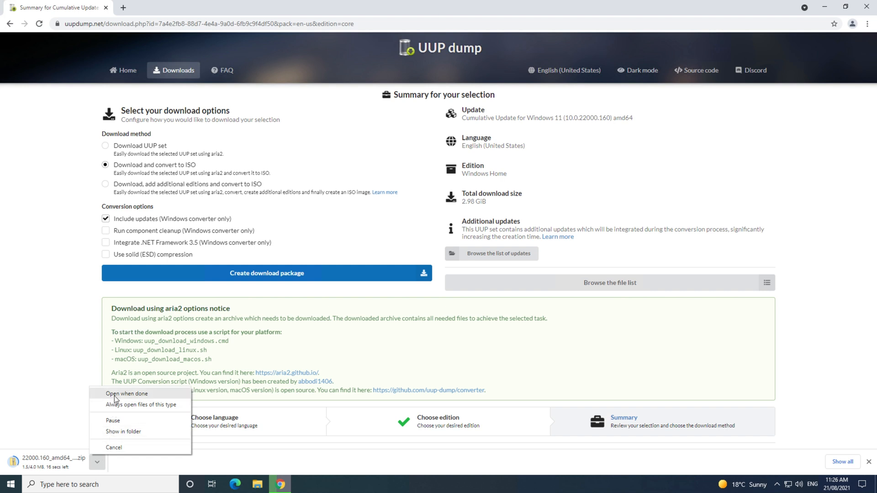
pyautogui.click(127, 394)
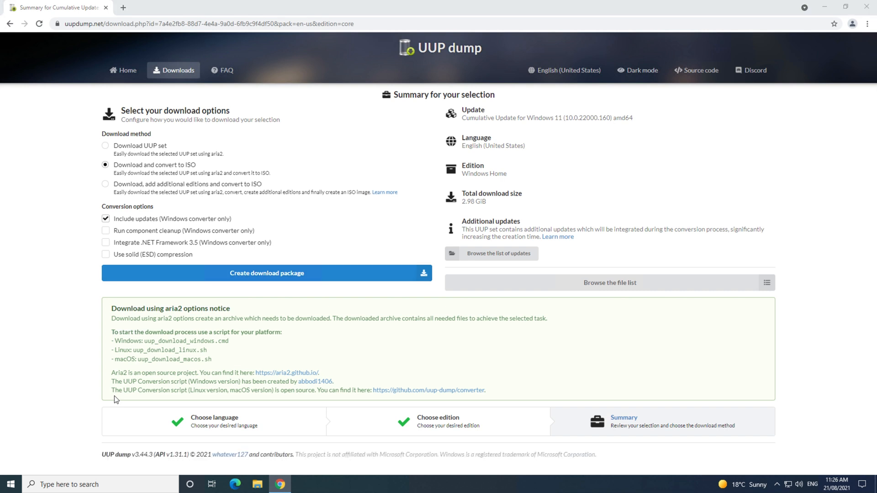
# Step: Extract the whole downloaded UUP package archive to the Desktop
pyautogui.click(257, 484)
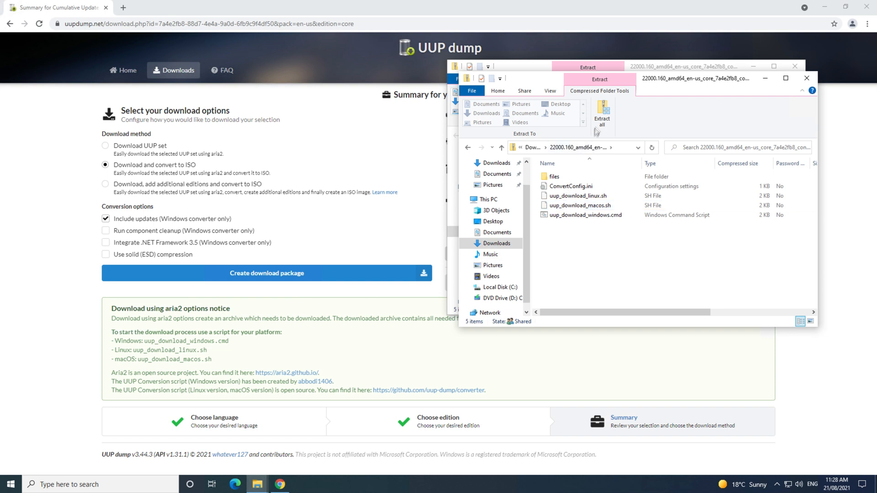
pyautogui.click(602, 112)
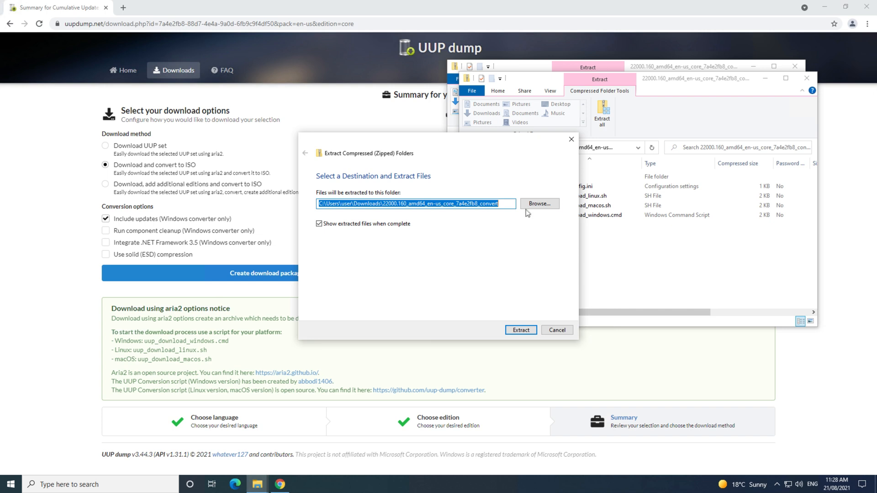
pyautogui.click(539, 203)
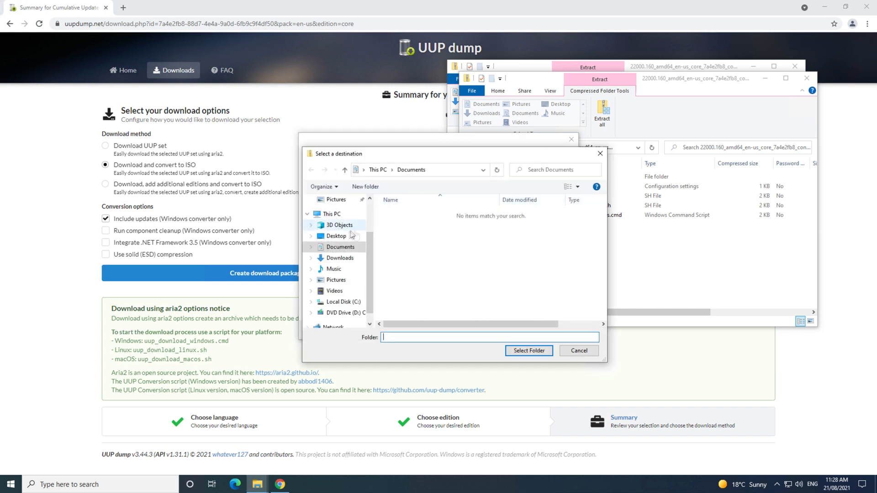
pyautogui.click(336, 235)
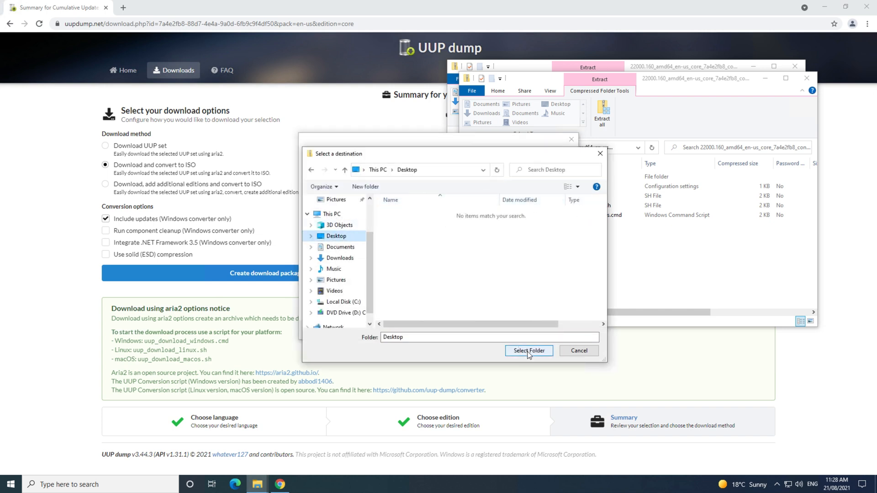
pyautogui.click(528, 351)
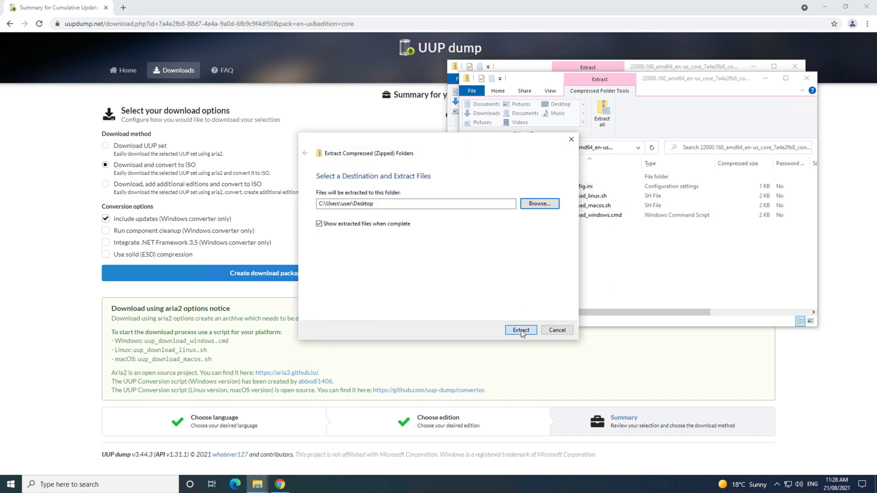
pyautogui.click(520, 330)
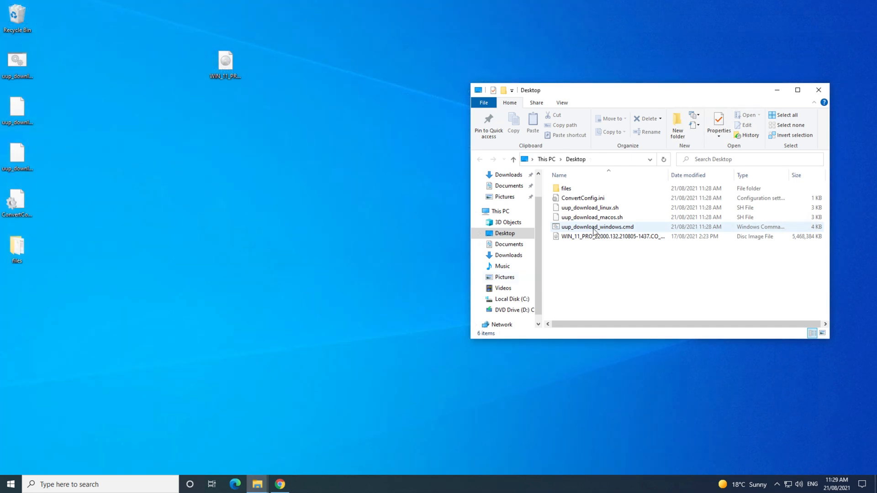
pyautogui.moveTo(596, 227)
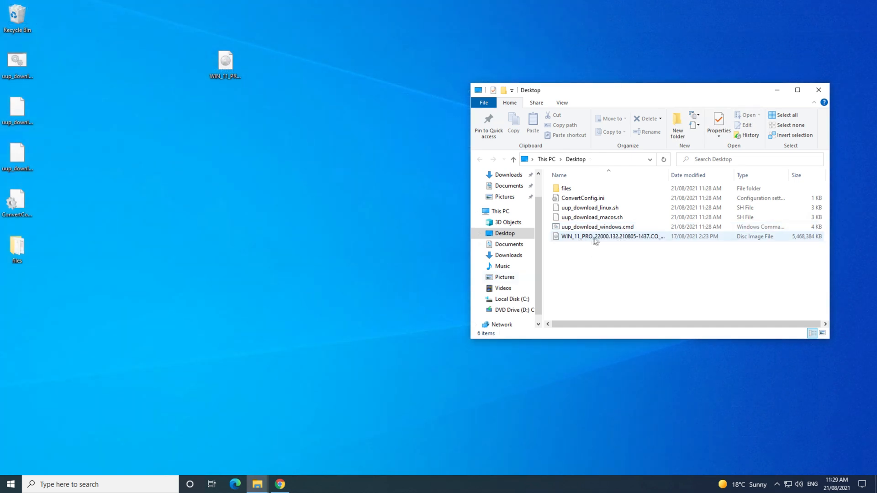
# Step: Run uup_download_windows.cmd from the Desktop, allowing it past SmartScreen and the UAC prompt
pyautogui.click(597, 227)
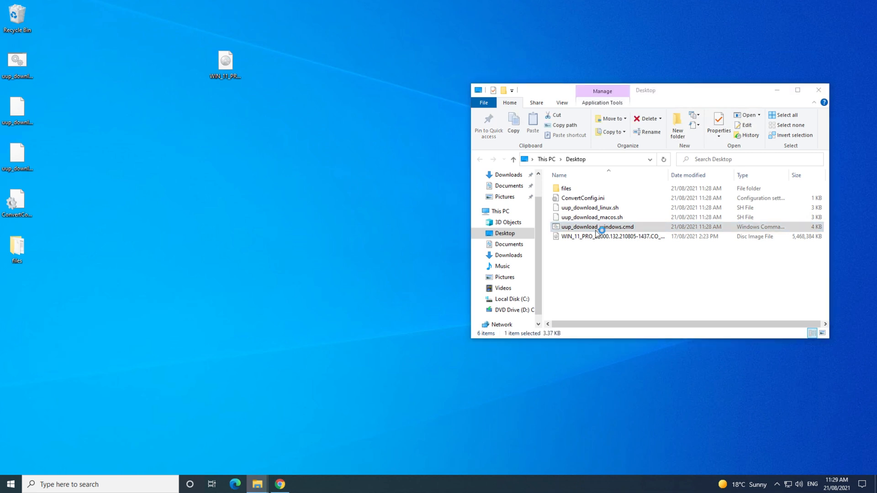
pyautogui.doubleClick(595, 226)
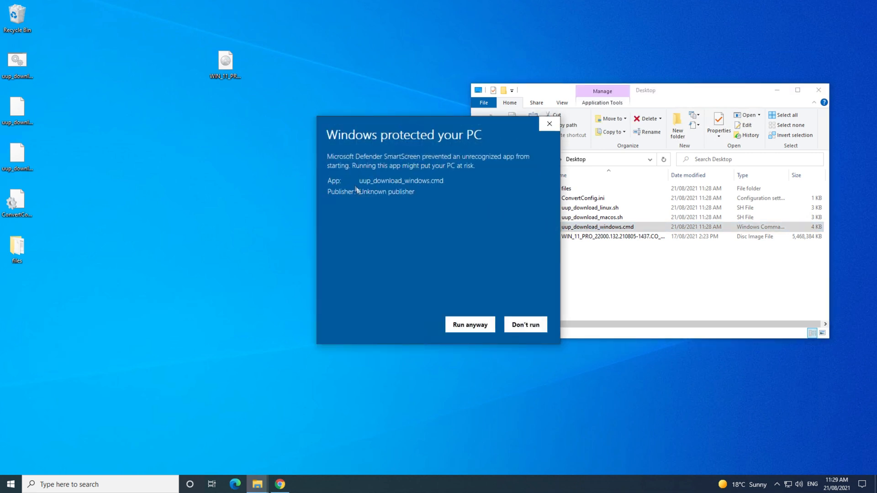
pyautogui.click(469, 325)
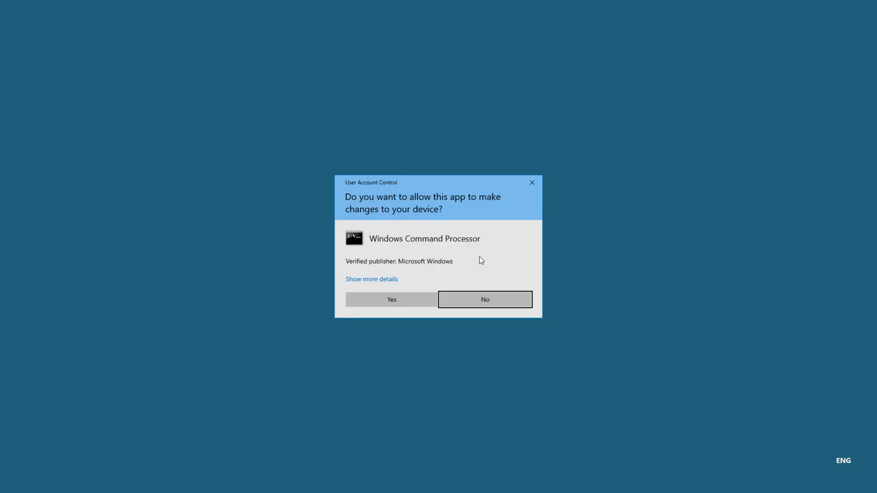
pyautogui.click(391, 300)
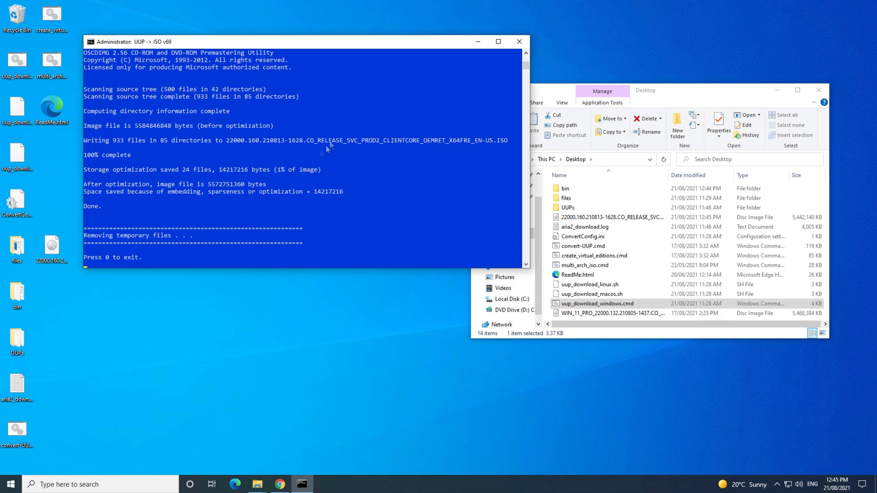
# Step: Let the UUP script finish writing the 22000.160 ISO and exit the Command Prompt
pyautogui.click(163, 257)
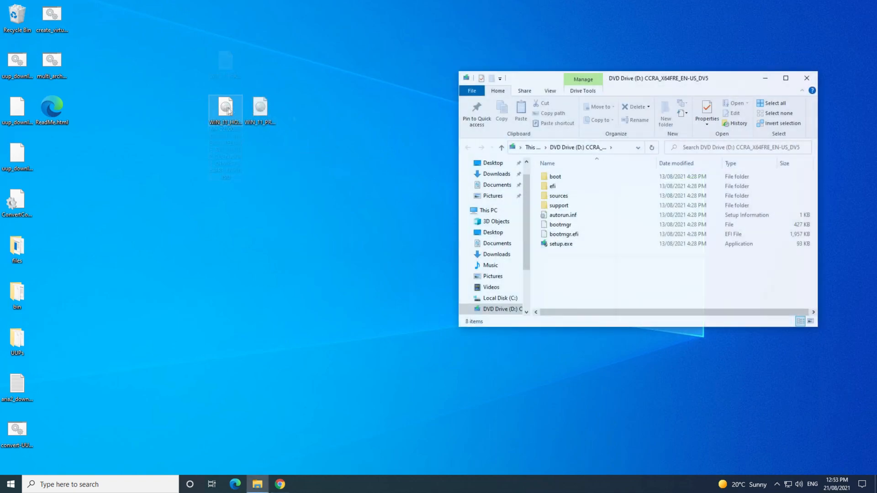
# Step: Run setup.exe from the mounted ISO and continue to the 'This PC can't run Windows 11' TPM 2.0 message
pyautogui.doubleClick(561, 244)
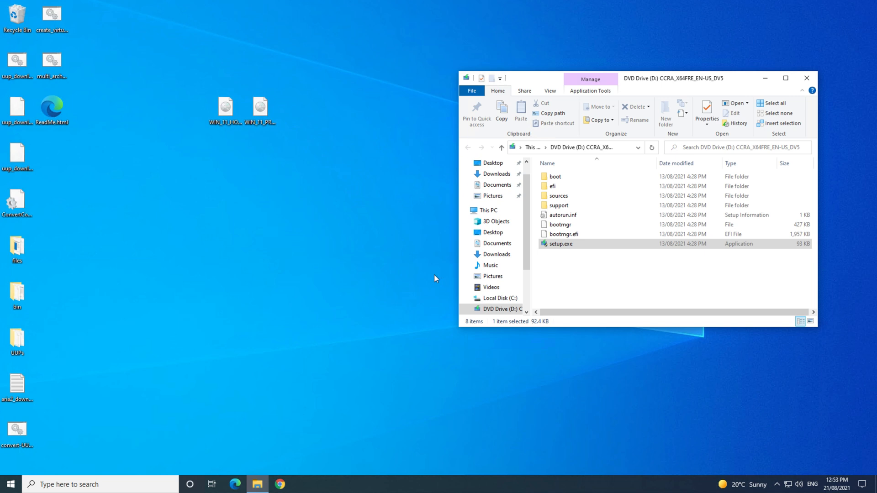
pyautogui.doubleClick(559, 243)
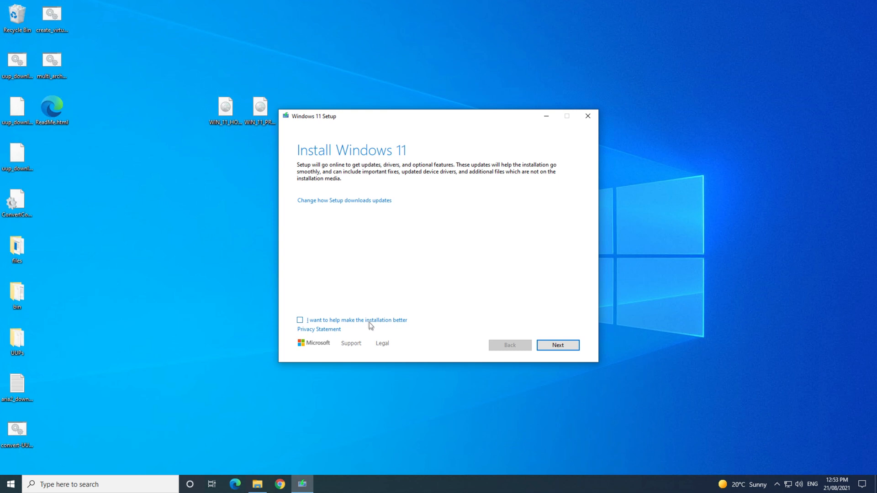
pyautogui.moveTo(389, 325)
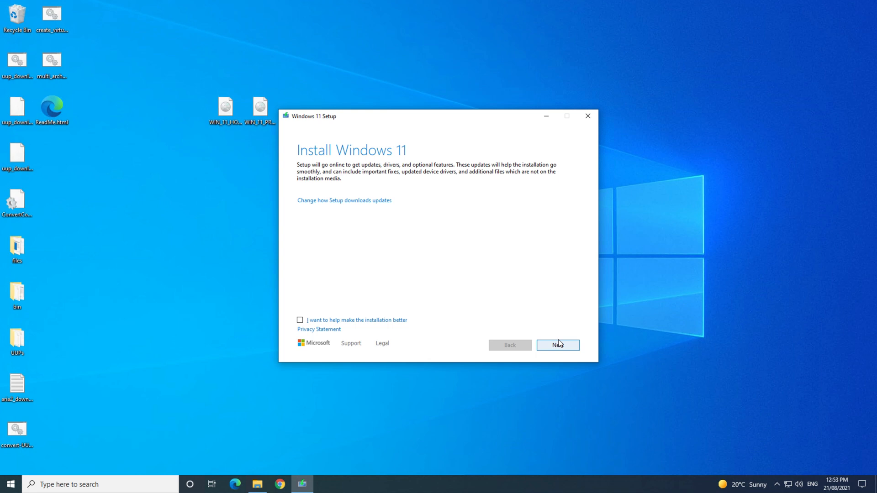
pyautogui.click(558, 345)
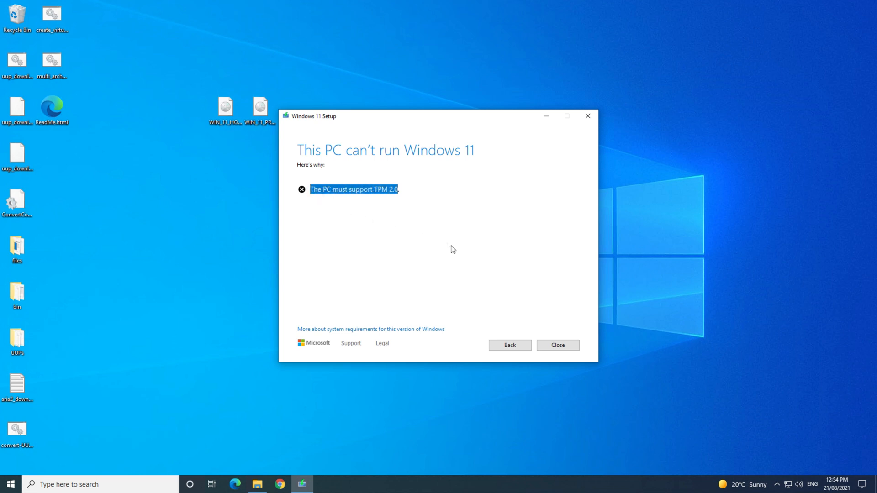
pyautogui.moveTo(557, 345)
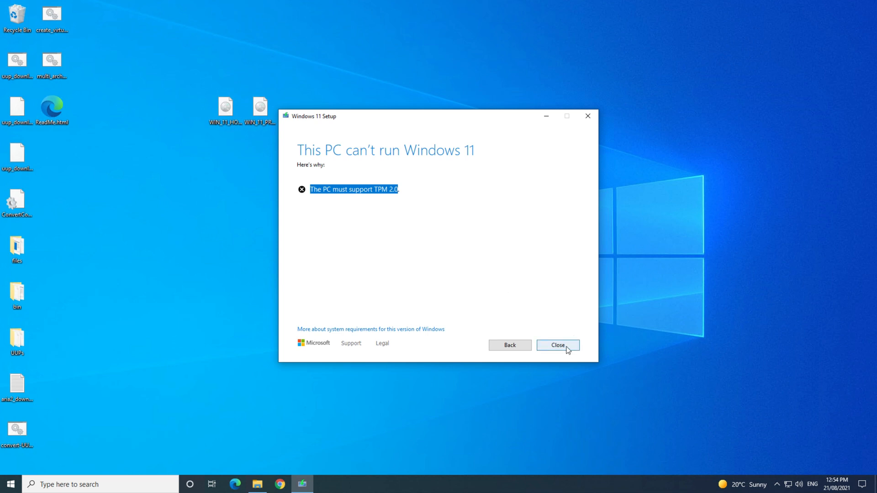